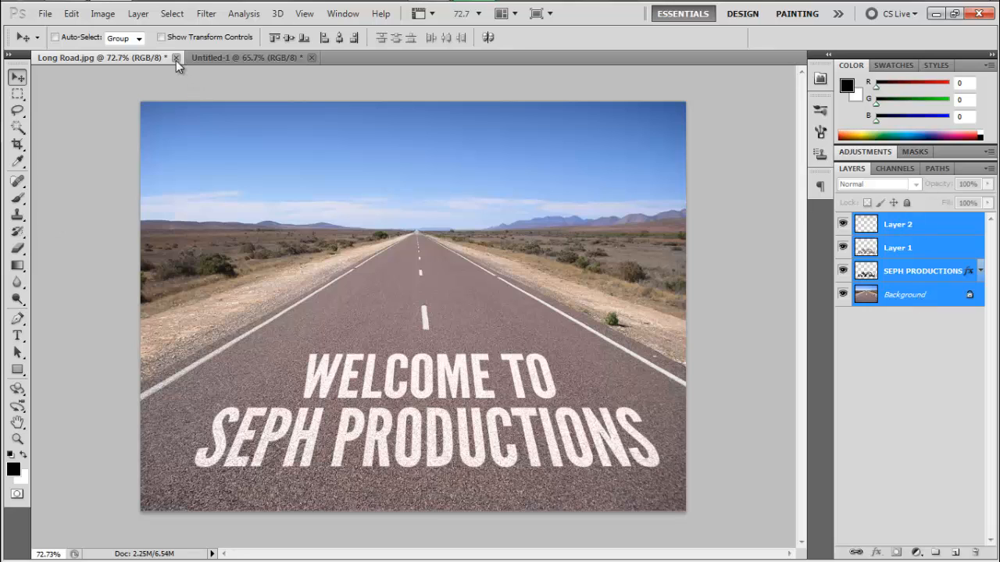
Step: Close Untitled-1, then close Long Road.jpg without saving changes
{"action": "left_click", "coordinate": [309, 57]}
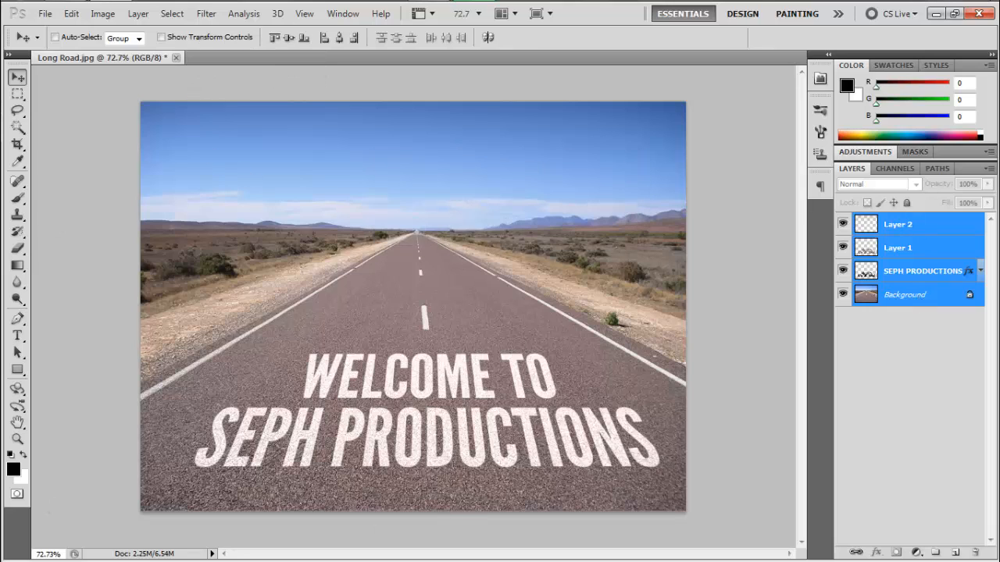
{"action": "left_click", "coordinate": [165, 57]}
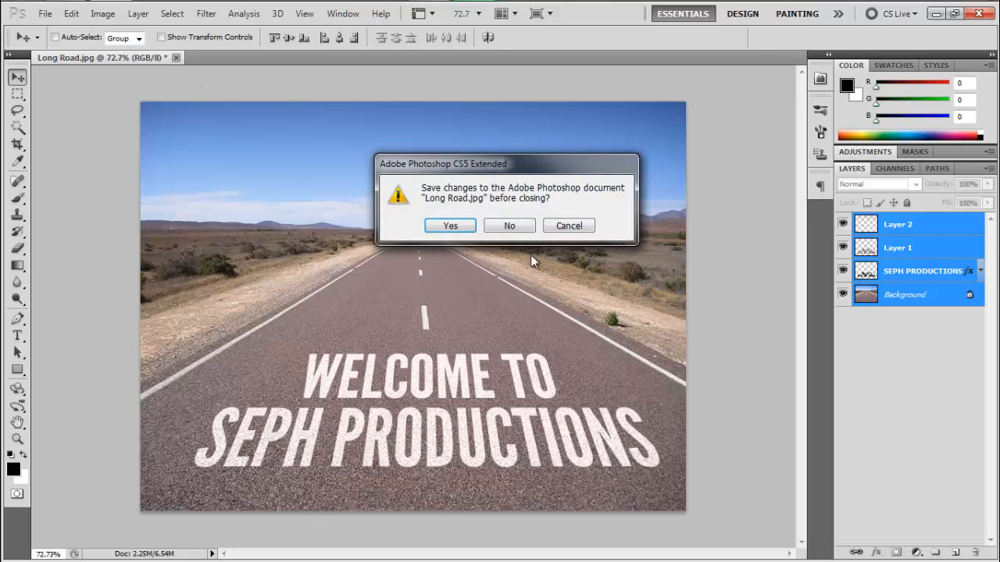
{"action": "left_click", "coordinate": [508, 226]}
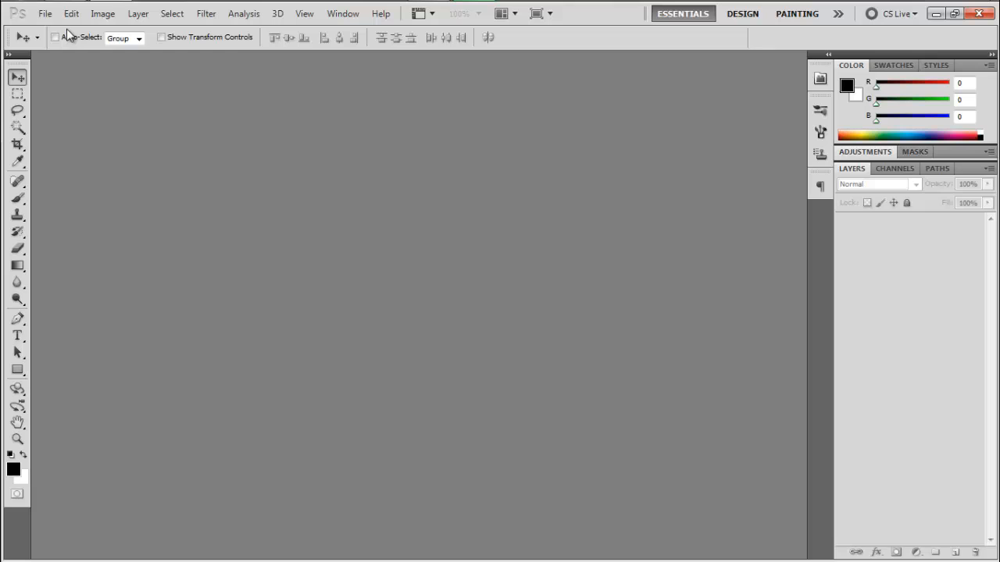
Step: Open Long Road.jpg from Downloads via File > Open
{"action": "left_click", "coordinate": [49, 13]}
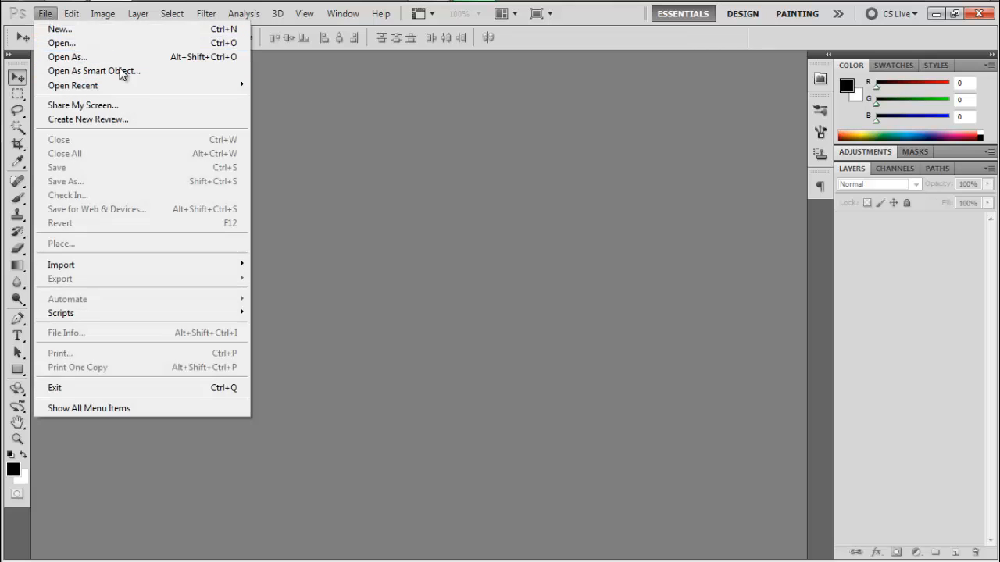
{"action": "left_click", "coordinate": [58, 36]}
{"action": "type", "text": "Long Road.jpg"}
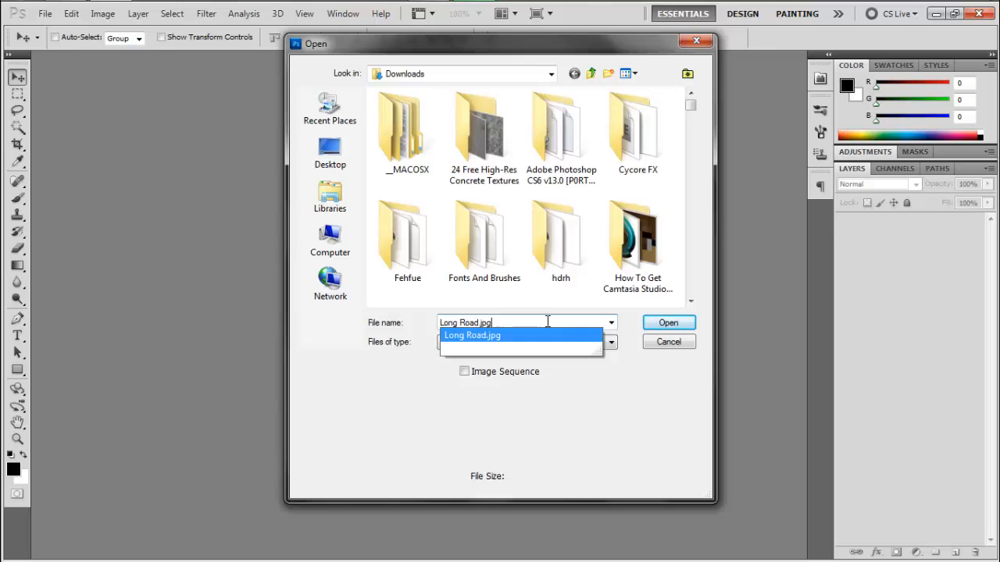
{"action": "left_click", "coordinate": [668, 323]}
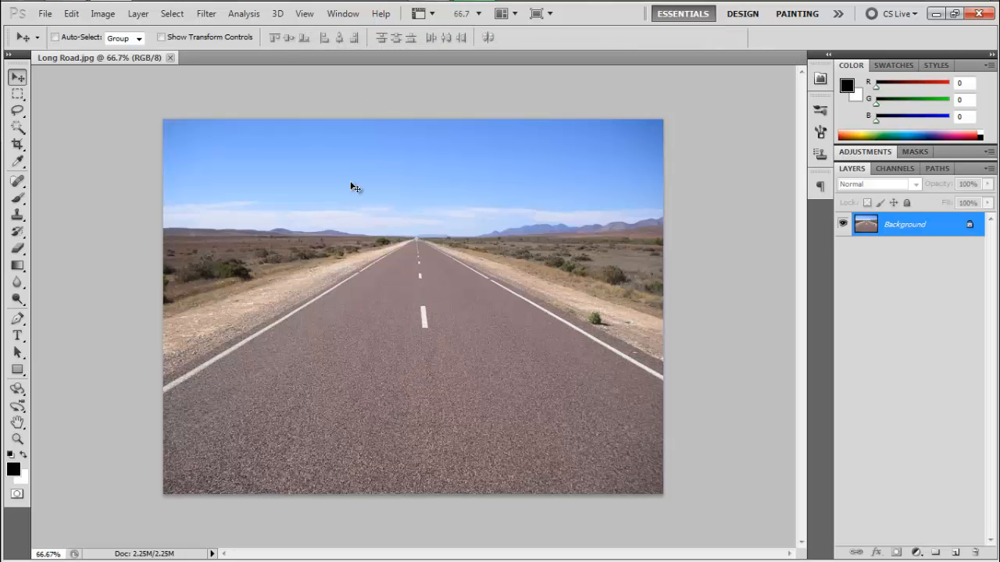
{"action": "mouse_move", "coordinate": [430, 287]}
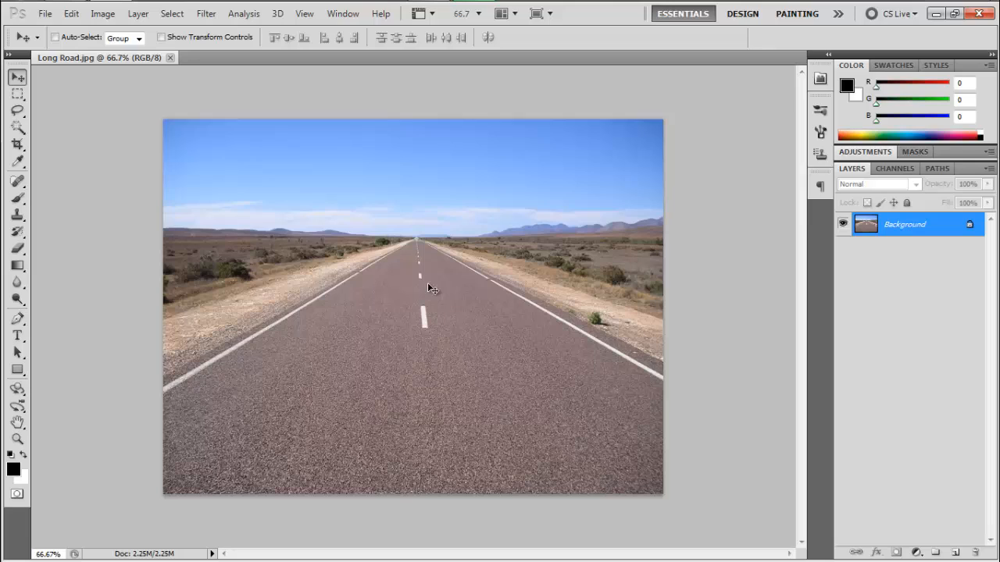
{"action": "mouse_move", "coordinate": [424, 279]}
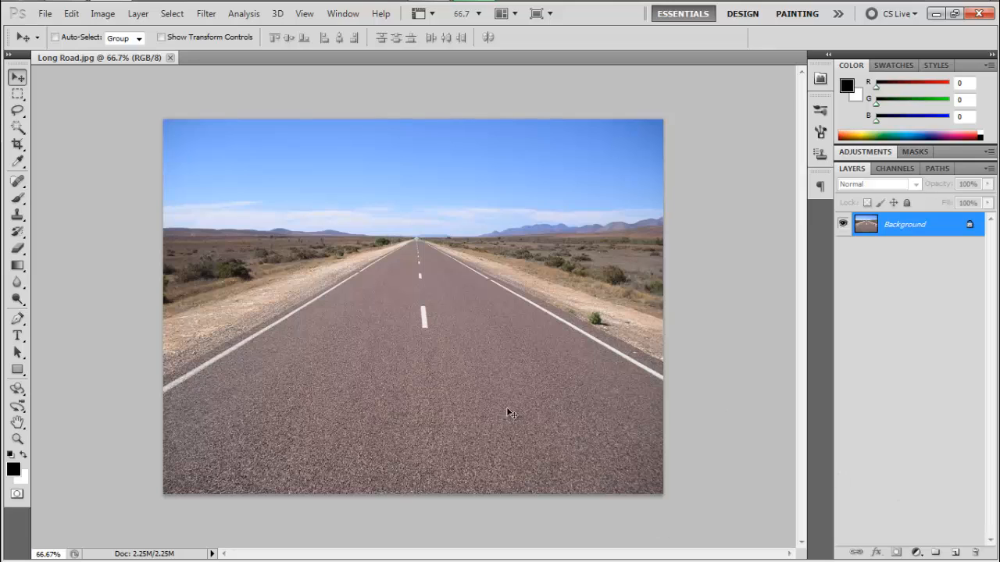
{"action": "mouse_move", "coordinate": [420, 287]}
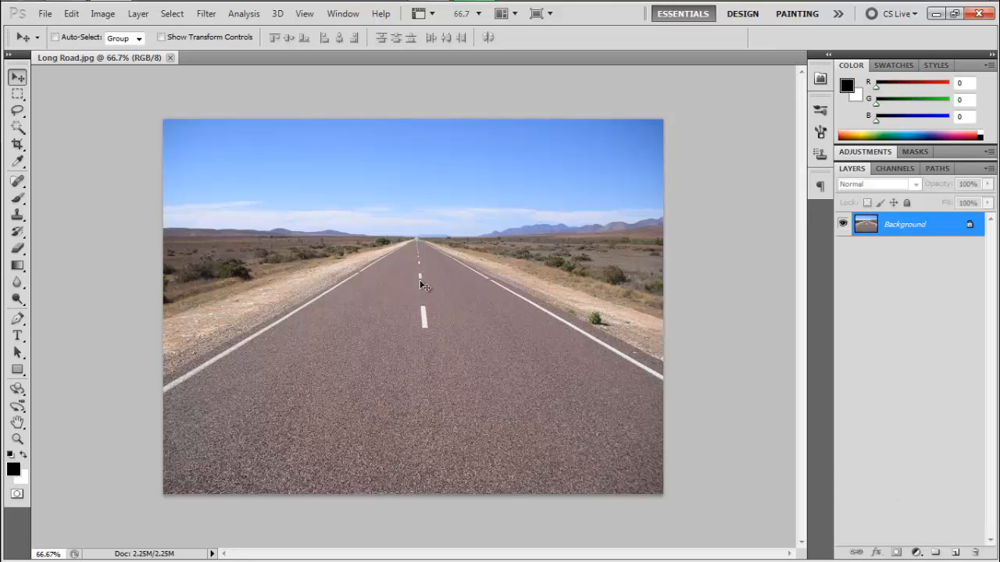
{"action": "mouse_move", "coordinate": [454, 302]}
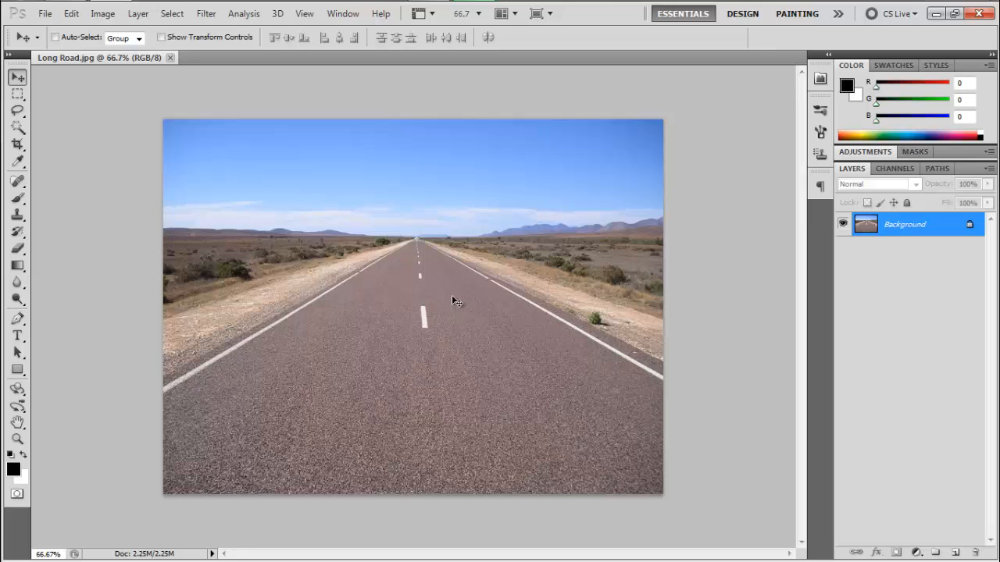
{"action": "mouse_move", "coordinate": [466, 272]}
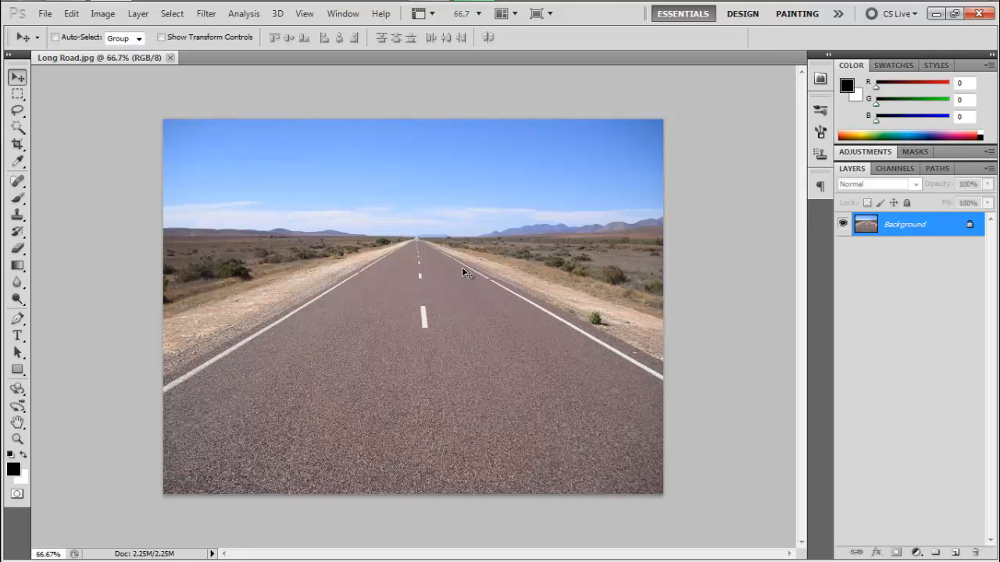
{"action": "mouse_move", "coordinate": [73, 347]}
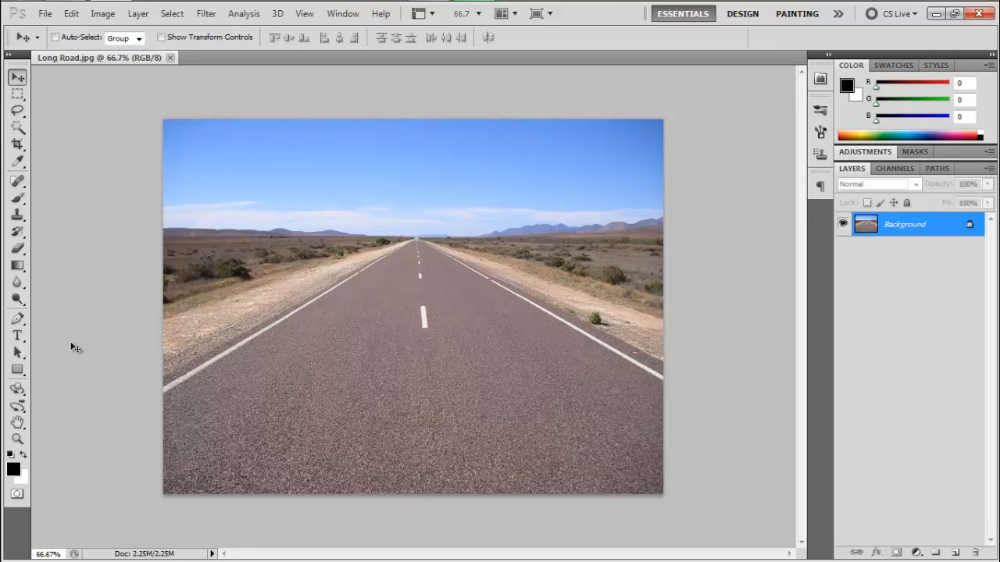
Step: Type 'WELCOME TO' on the road, recolour it white, and commit the text
{"action": "left_click", "coordinate": [17, 333]}
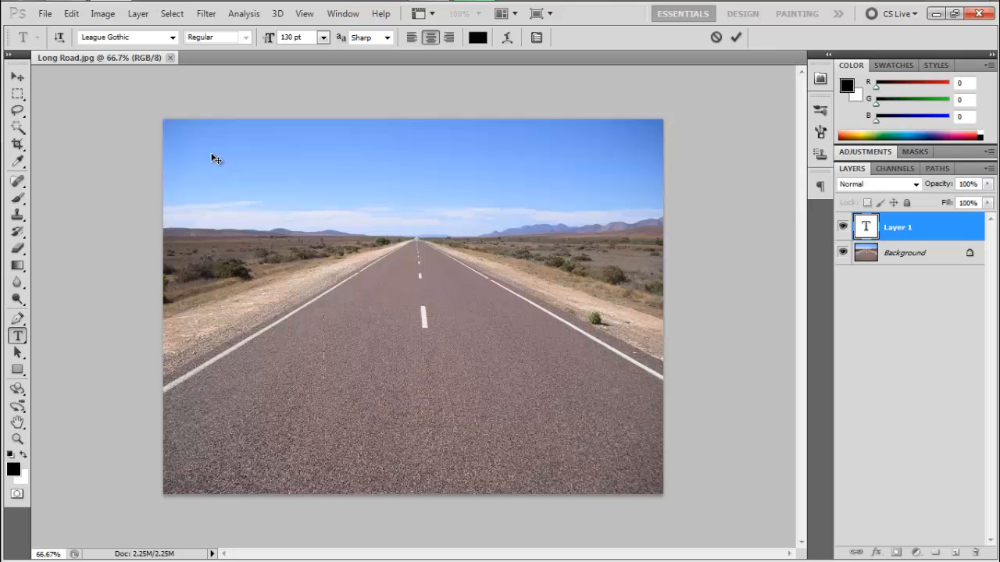
{"action": "mouse_move", "coordinate": [377, 297]}
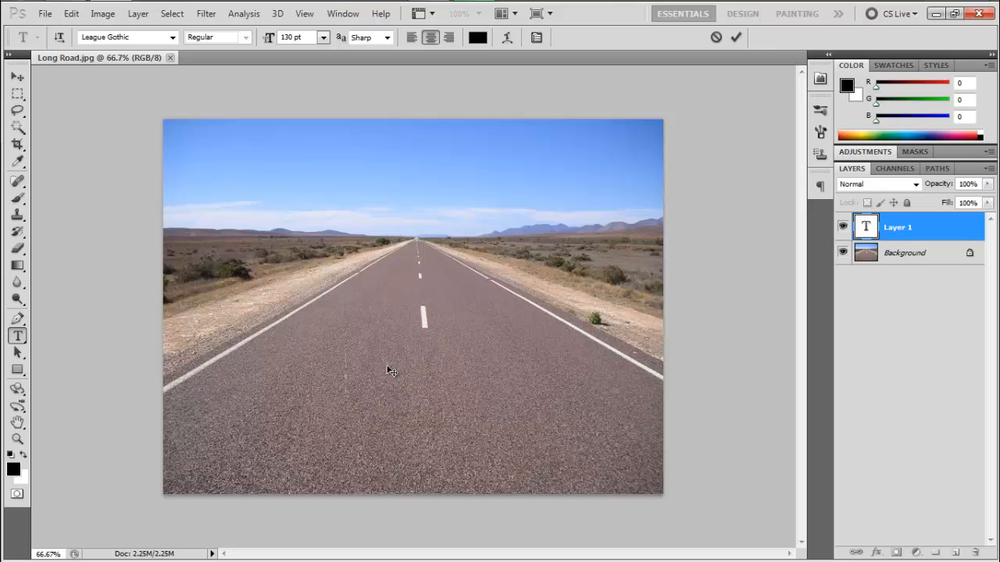
{"action": "type", "text": "We"}
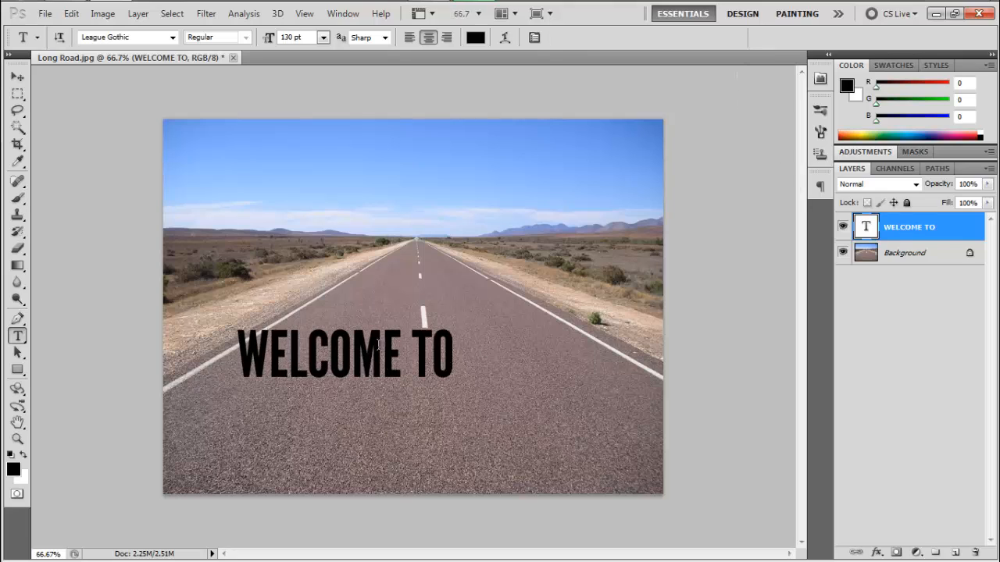
{"action": "mouse_move", "coordinate": [423, 404]}
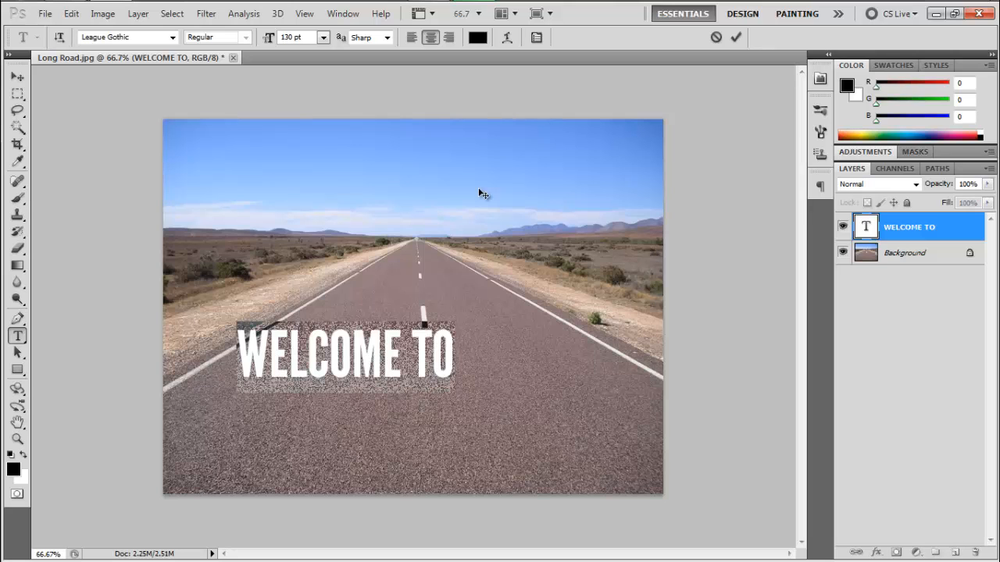
{"action": "left_click", "coordinate": [470, 37]}
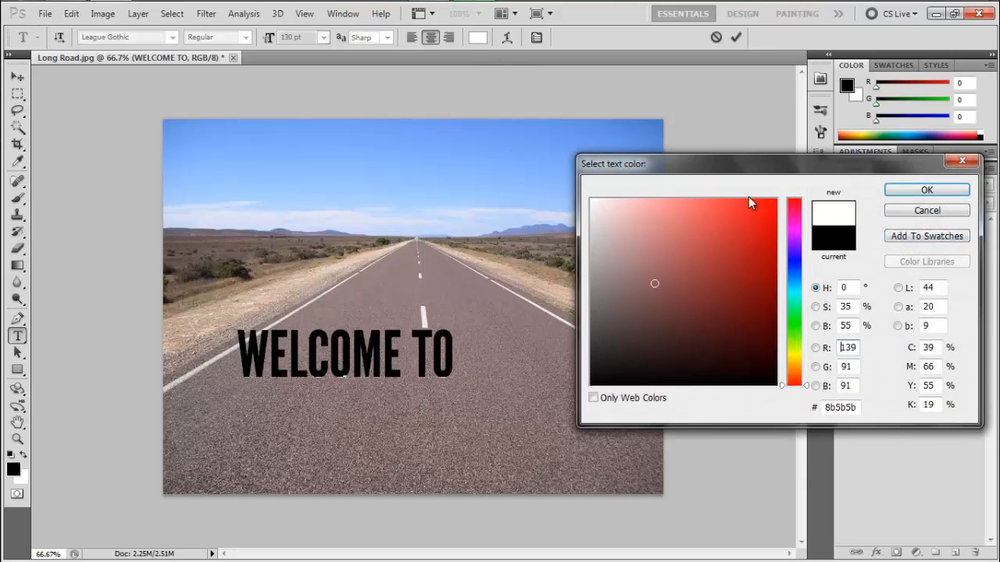
{"action": "left_click", "coordinate": [925, 189]}
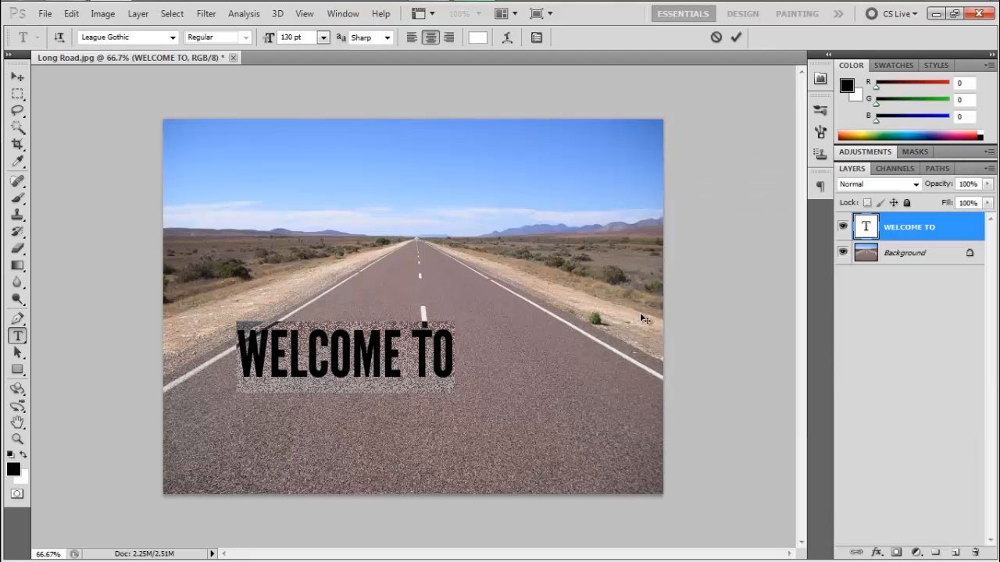
{"action": "left_click", "coordinate": [13, 78]}
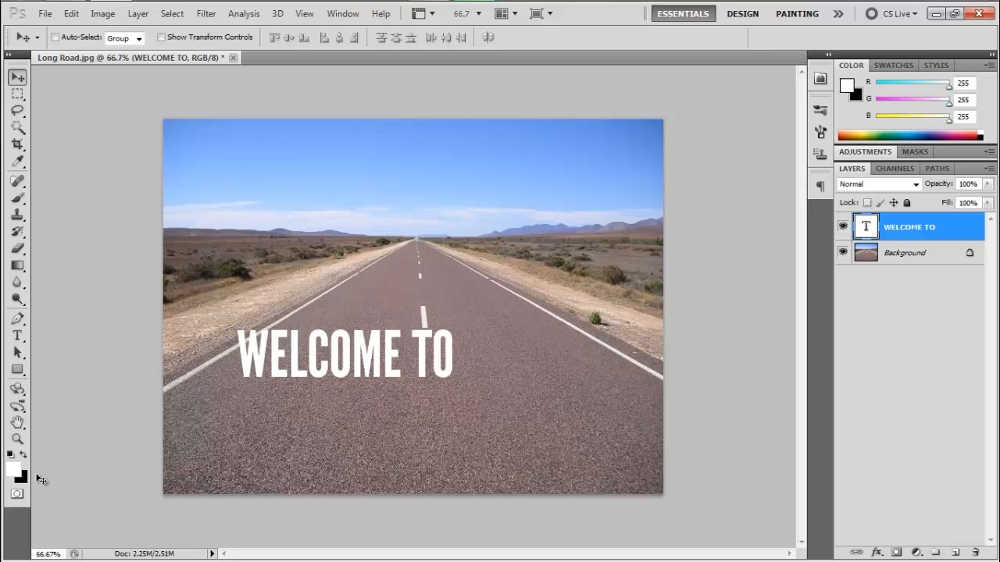
Step: Drag WELCOME TO to the road centre and type 'SEPH PRODUCTIONS' below it
{"action": "left_click_drag", "start_coordinate": [344, 355], "coordinate": [453, 402]}
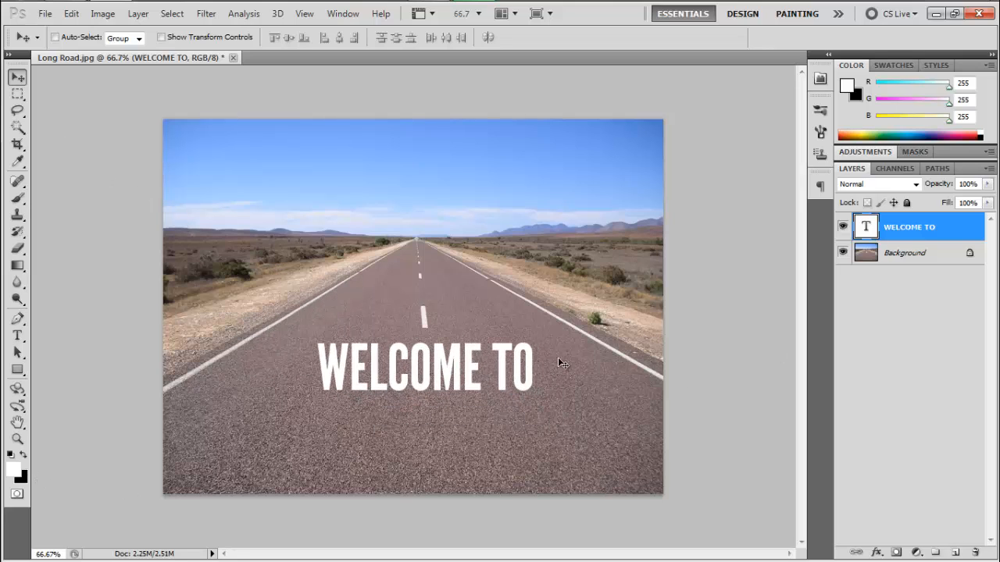
{"action": "mouse_move", "coordinate": [17, 336]}
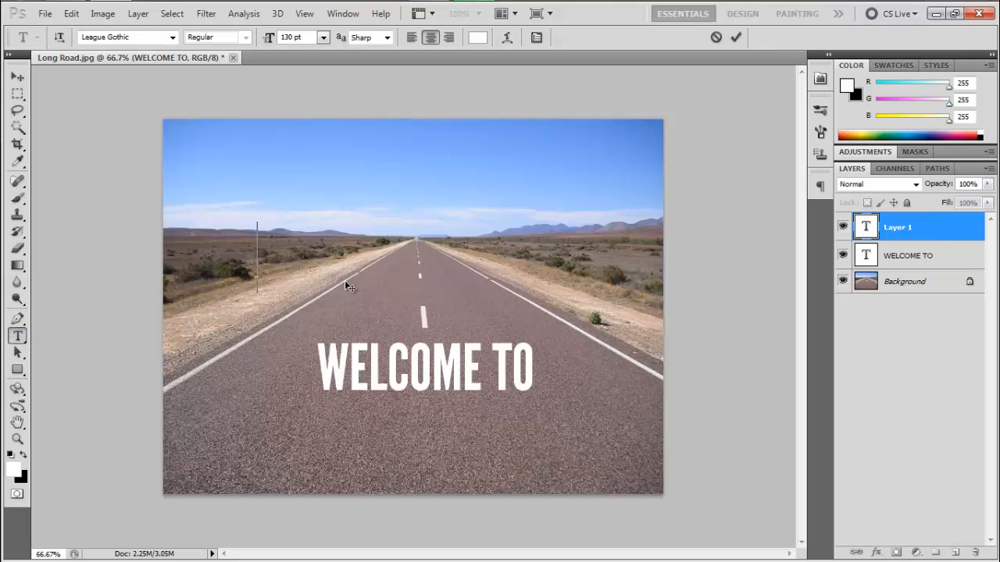
{"action": "type", "text": "SEPH"}
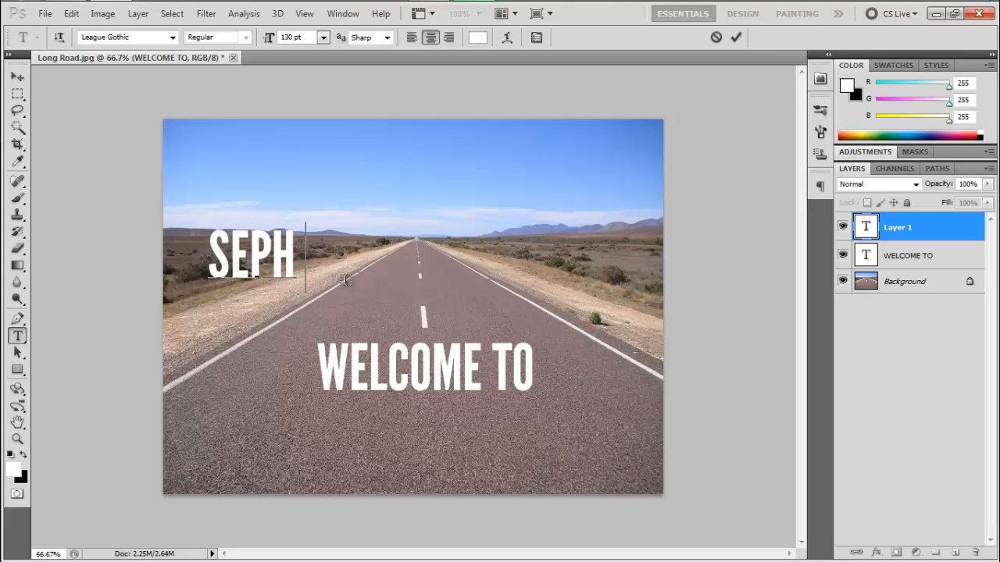
{"action": "type", "text": "PRODUCTIONS"}
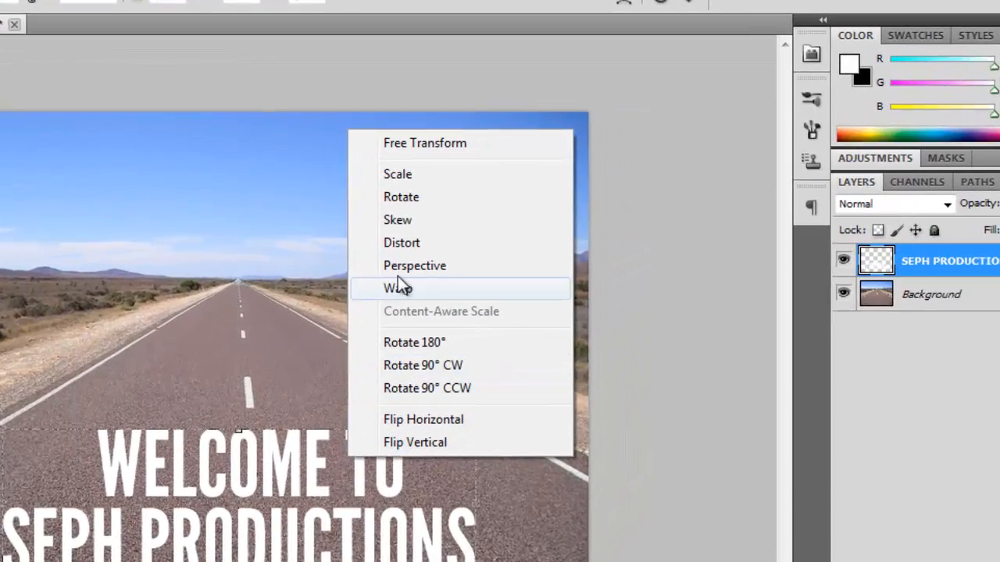
Step: Apply and commit a perspective transform to the title lettering
{"action": "left_click", "coordinate": [398, 287]}
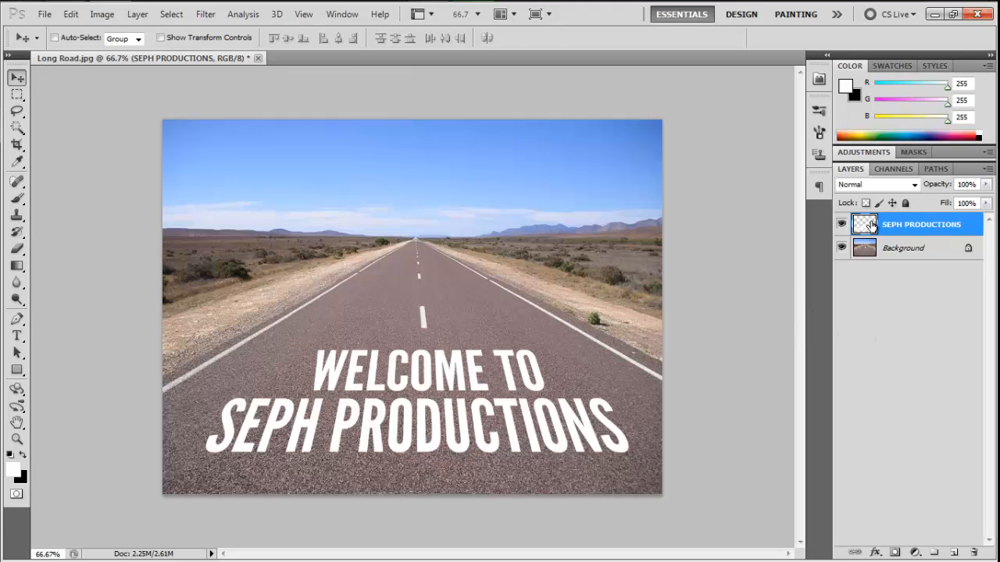
{"action": "mouse_move", "coordinate": [867, 229]}
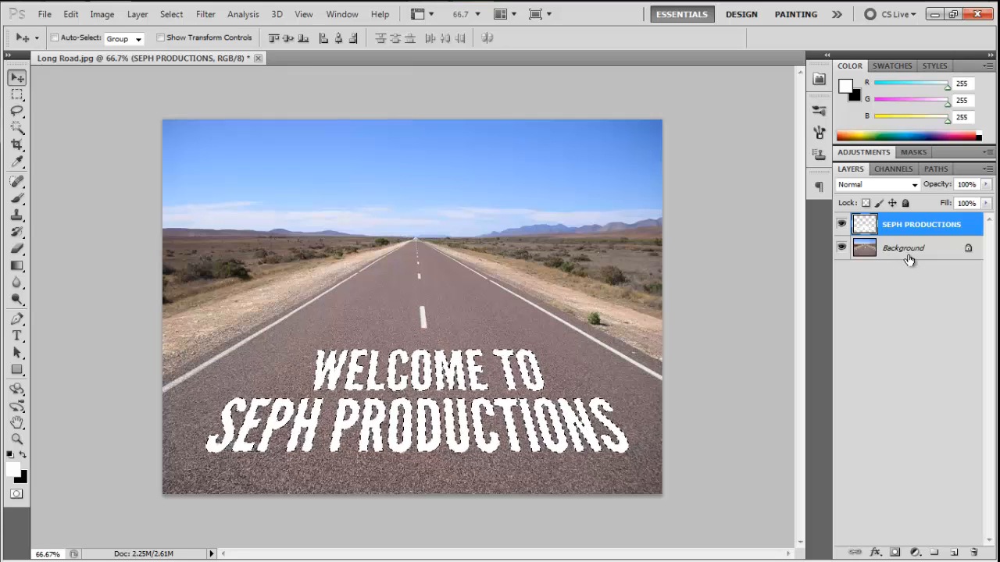
Step: Copy the road texture into the title shape, set Hard Light, and lower opacity slightly
{"action": "left_click", "coordinate": [904, 256]}
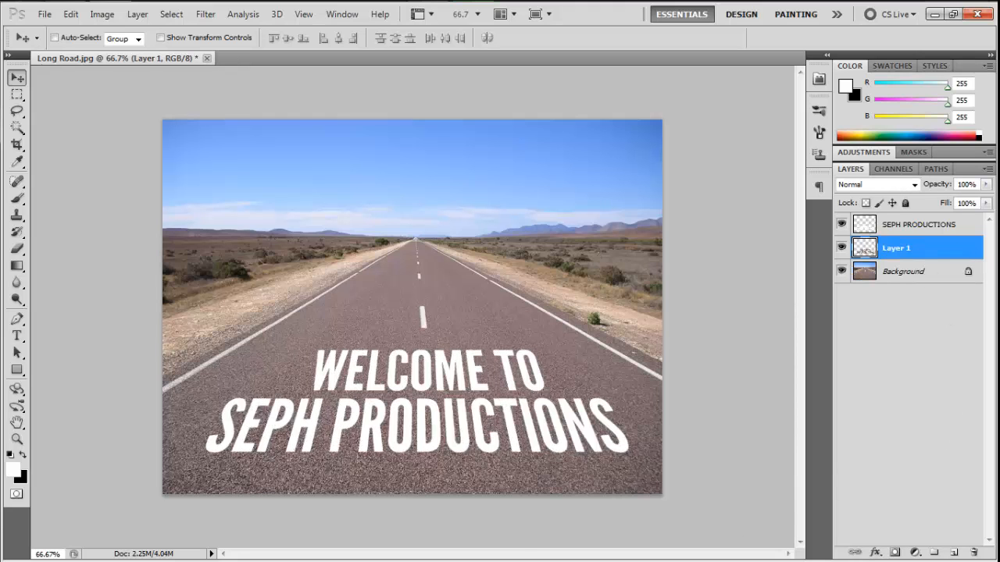
{"action": "left_click", "coordinate": [917, 224]}
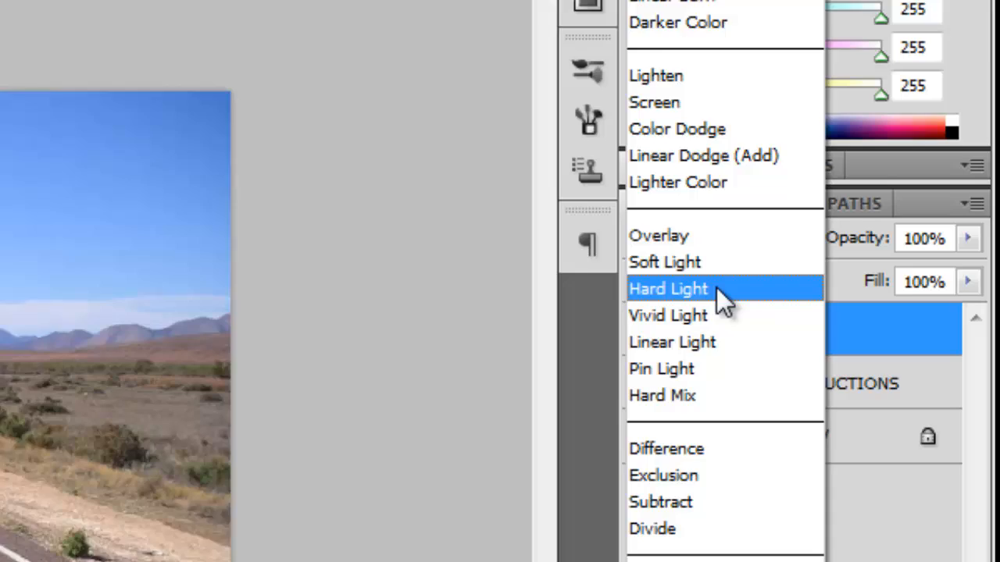
{"action": "left_click", "coordinate": [667, 288]}
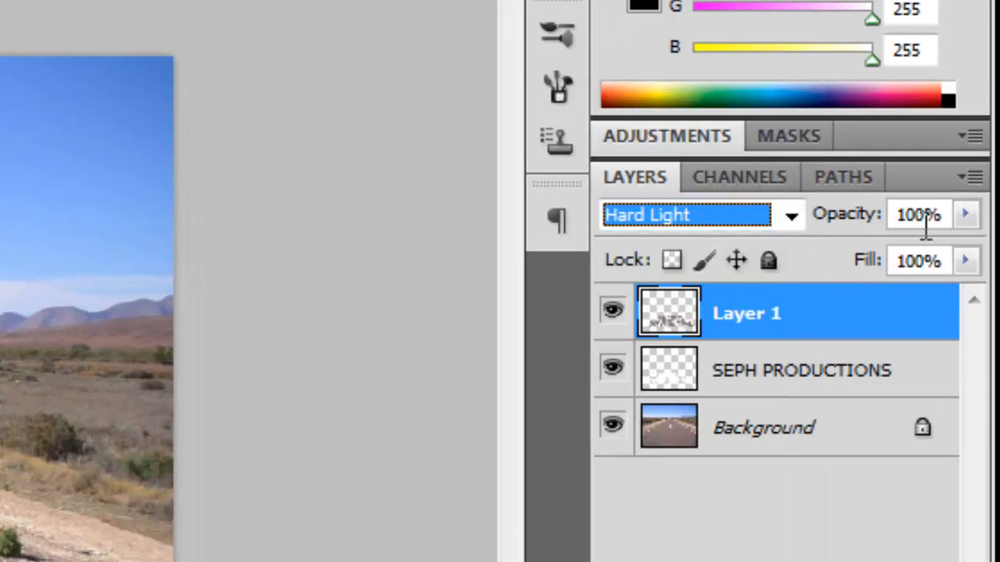
{"action": "left_click_drag", "start_coordinate": [967, 214], "coordinate": [945, 250]}
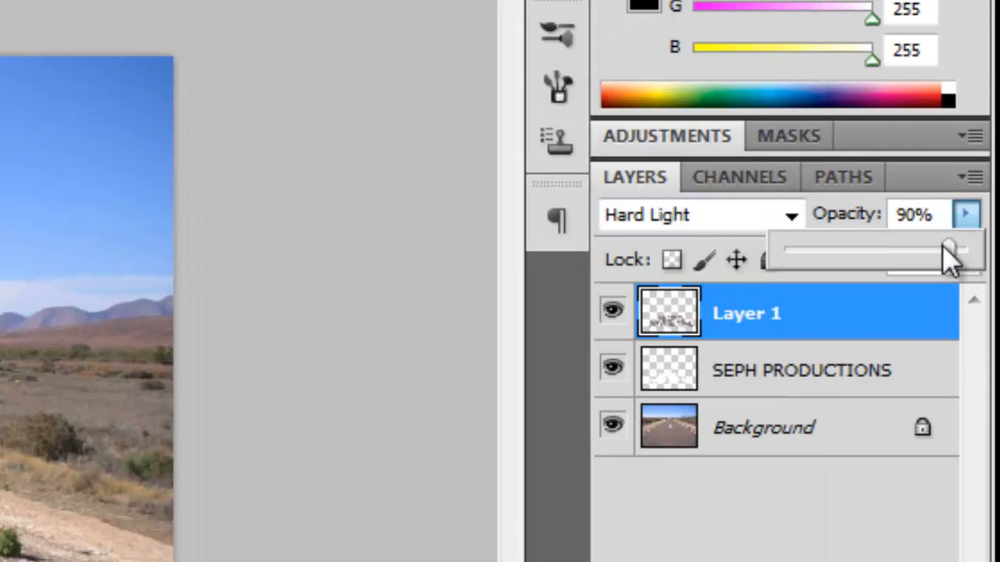
{"action": "left_click_drag", "start_coordinate": [949, 250], "coordinate": [918, 227]}
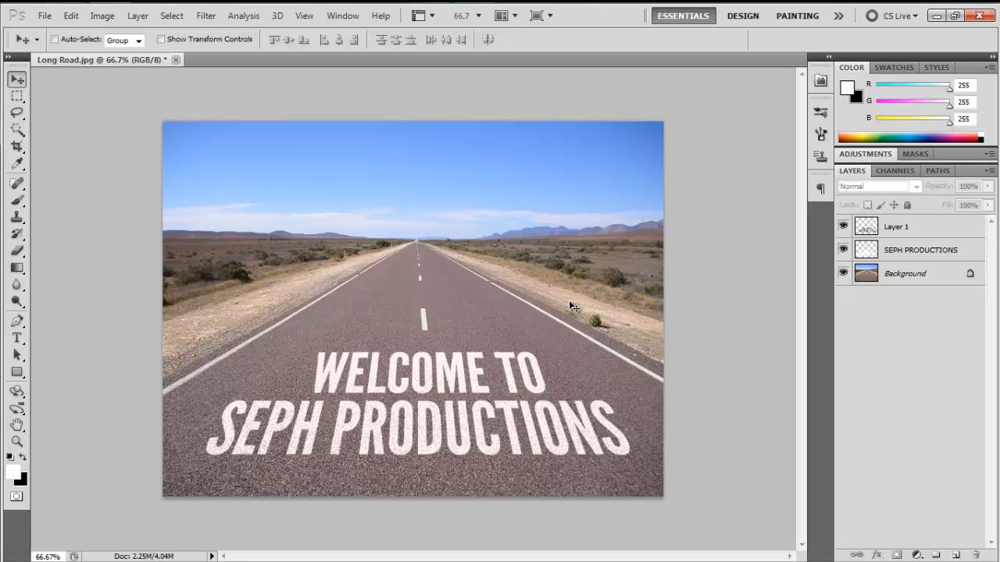
{"action": "mouse_move", "coordinate": [356, 270]}
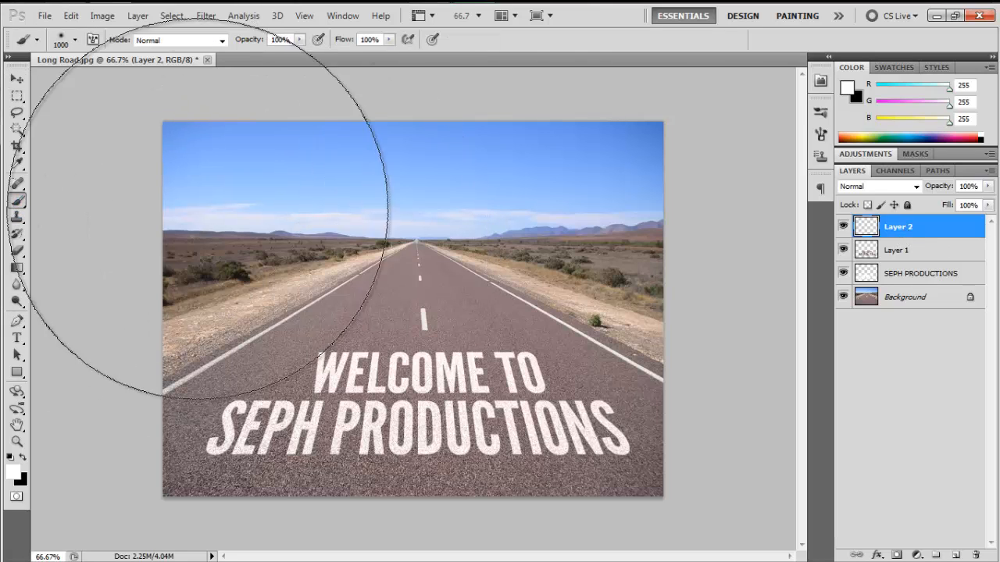
{"action": "mouse_move", "coordinate": [32, 465]}
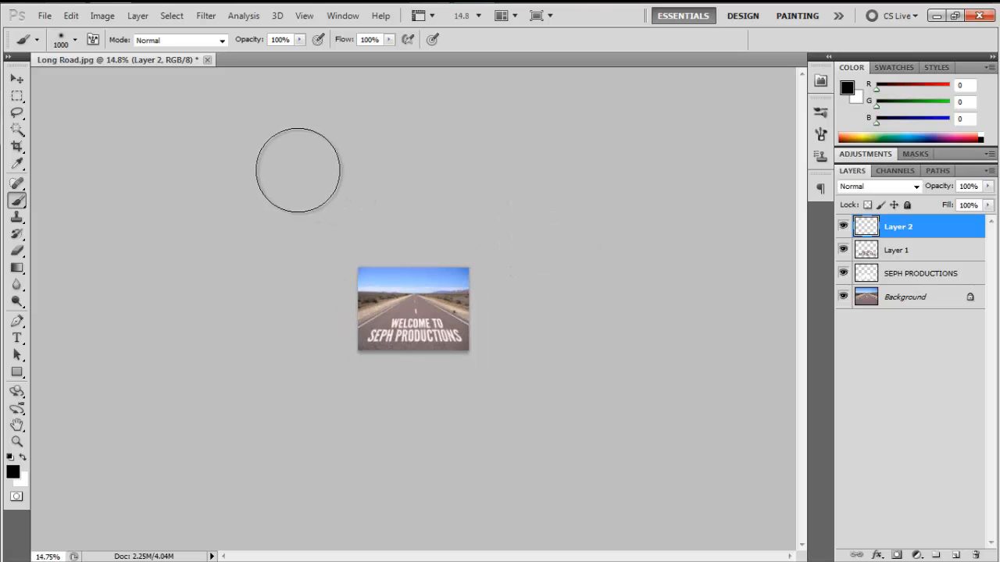
{"action": "mouse_move", "coordinate": [320, 221]}
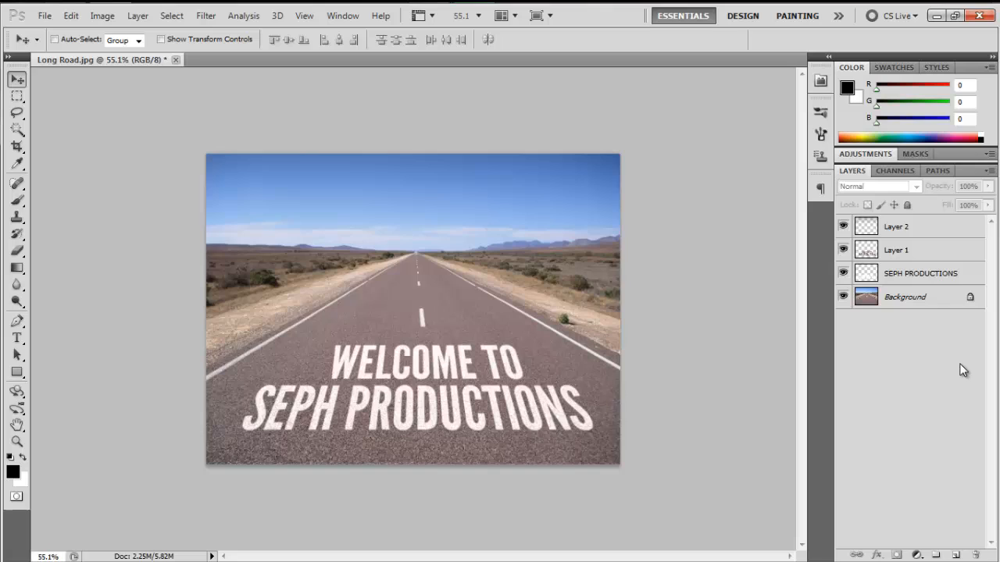
{"action": "mouse_move", "coordinate": [692, 245]}
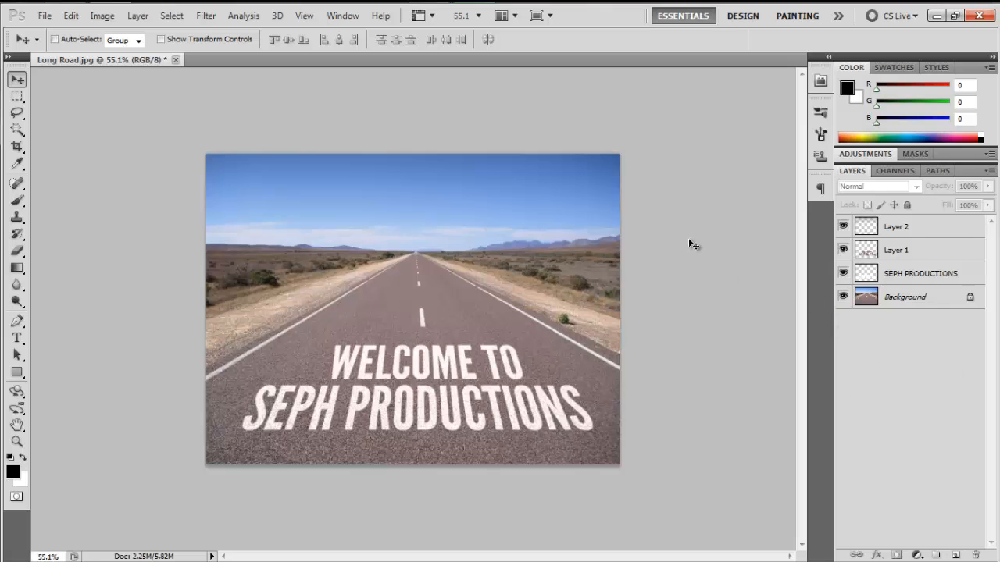
Step: Add a new blank layer in the Layers panel
{"action": "left_click", "coordinate": [916, 273]}
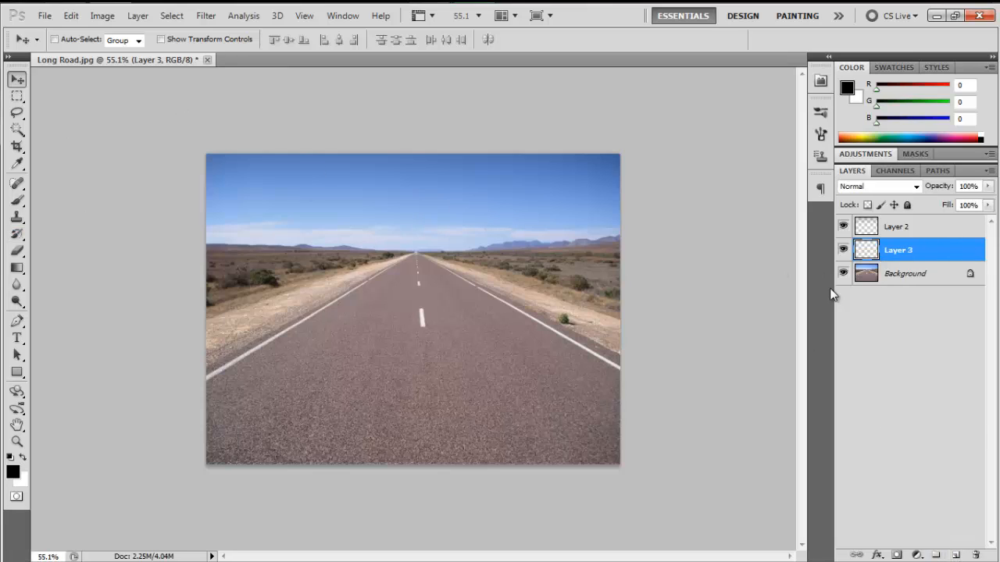
Step: Type 'YOLO', colour it white, and move it to the road's centre
{"action": "left_click", "coordinate": [17, 338]}
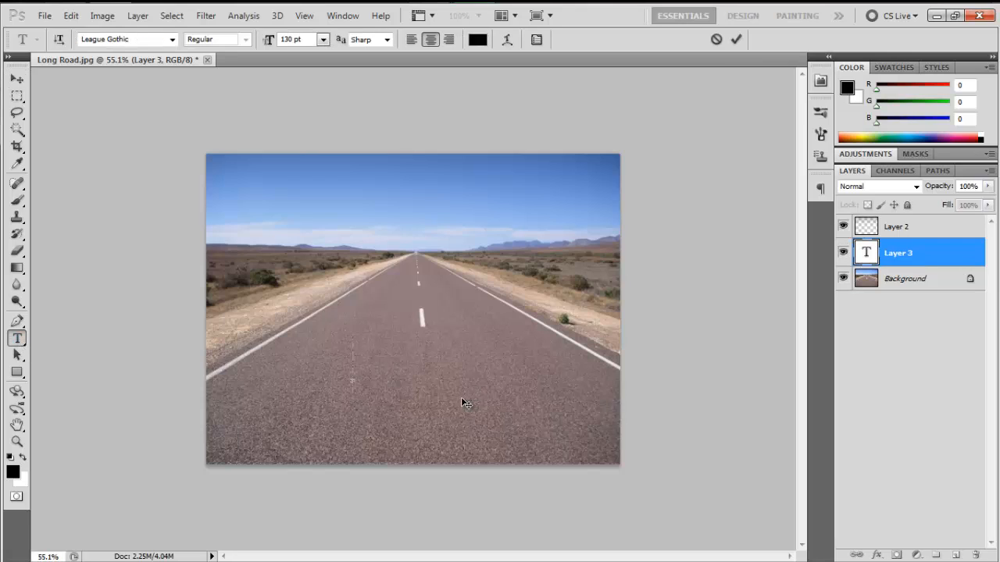
{"action": "type", "text": "YOLO"}
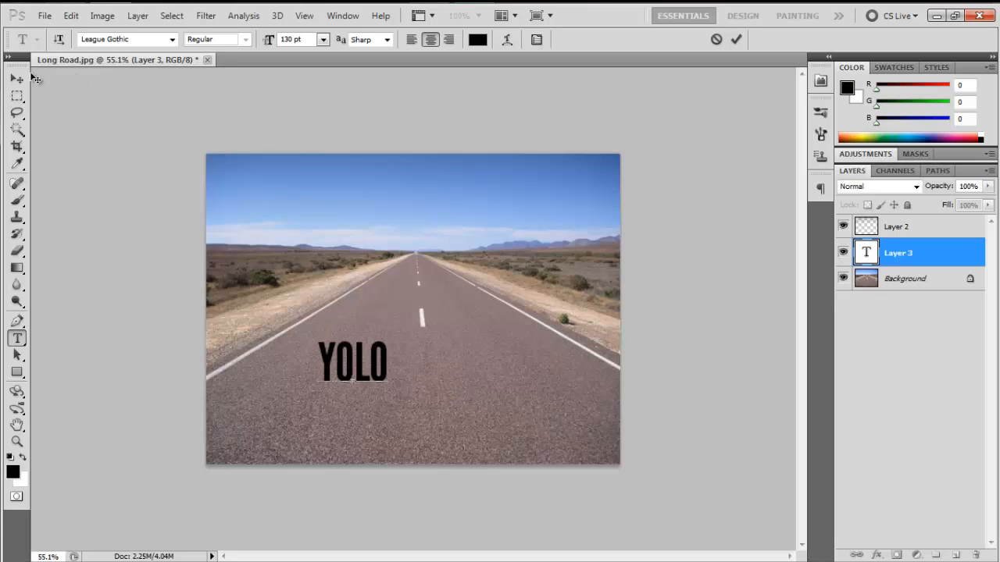
{"action": "left_click", "coordinate": [735, 40]}
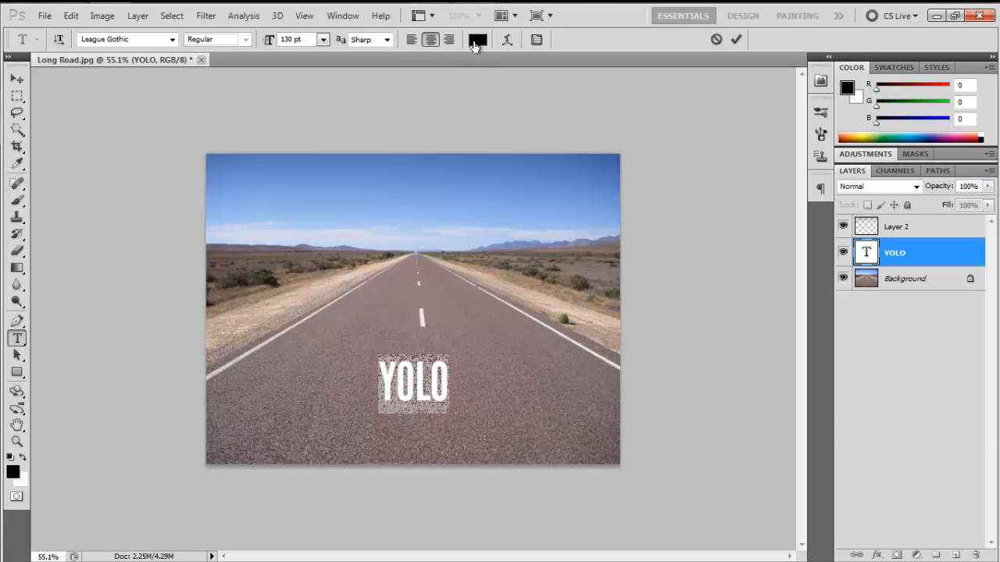
{"action": "left_click", "coordinate": [479, 39]}
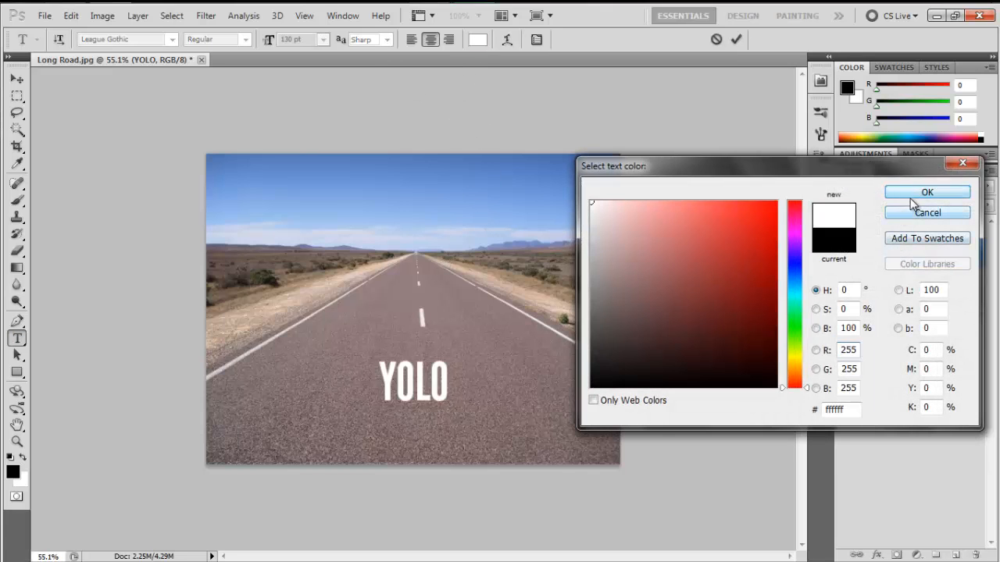
{"action": "left_click", "coordinate": [926, 192]}
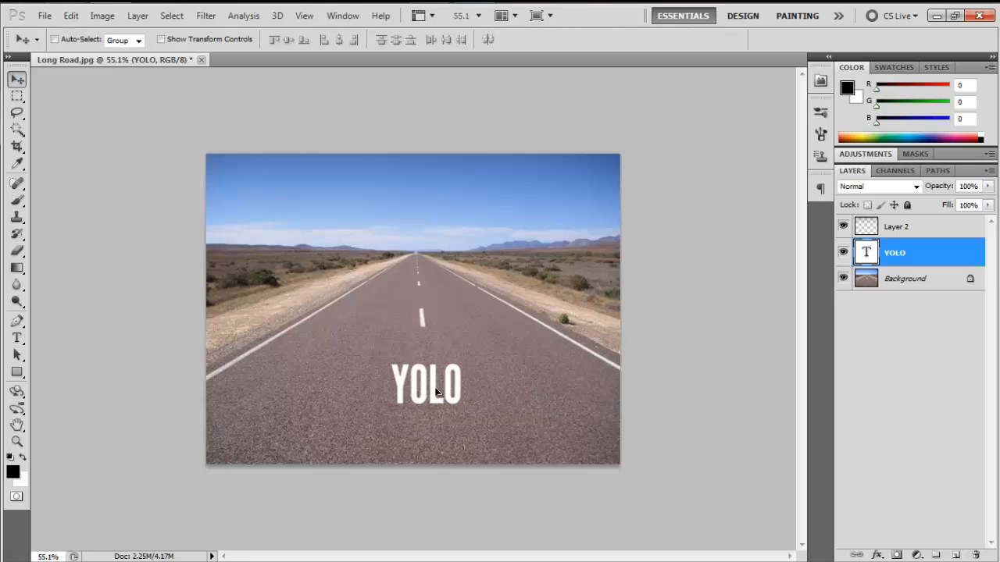
{"action": "left_click_drag", "start_coordinate": [427, 383], "coordinate": [413, 383]}
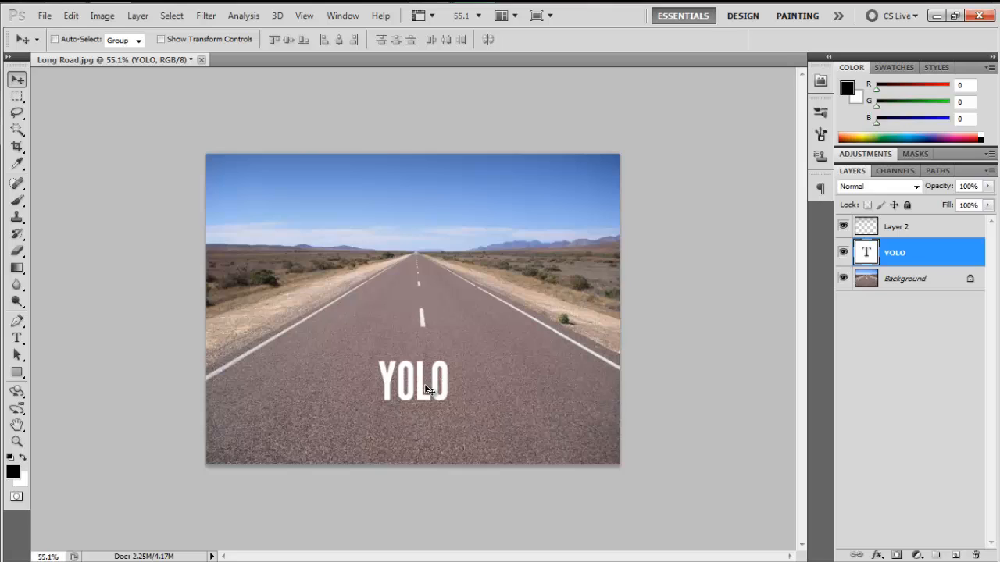
{"action": "mouse_move", "coordinate": [942, 278]}
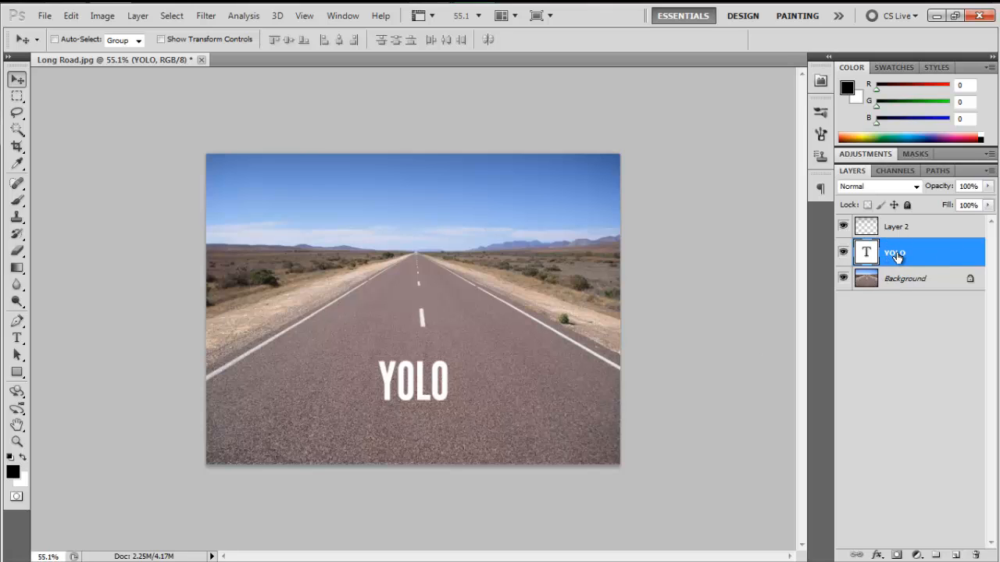
Step: Open the YOLO text layer's options, then type 'YOLO' afresh on the road
{"action": "right_click", "coordinate": [896, 253]}
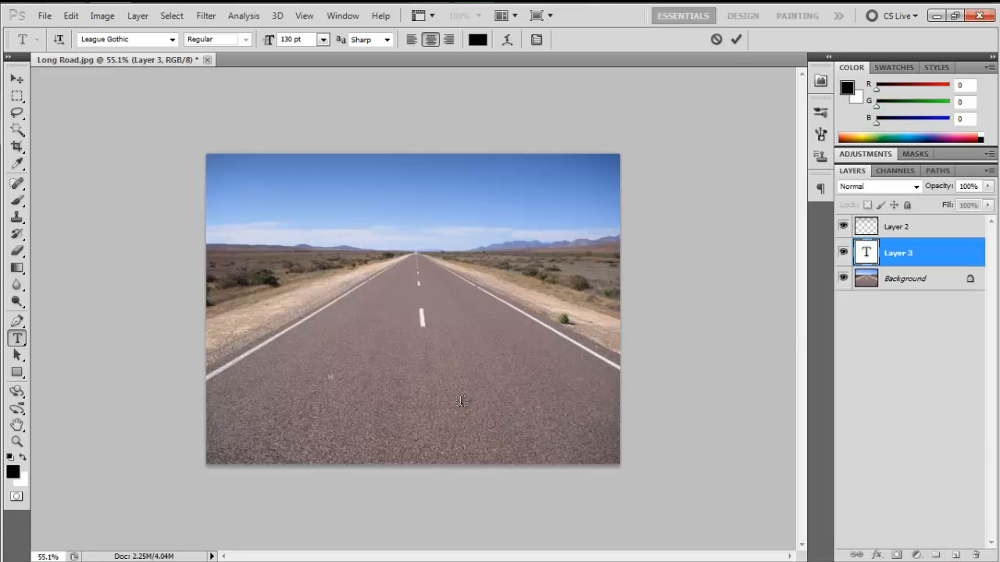
{"action": "type", "text": "YOLO"}
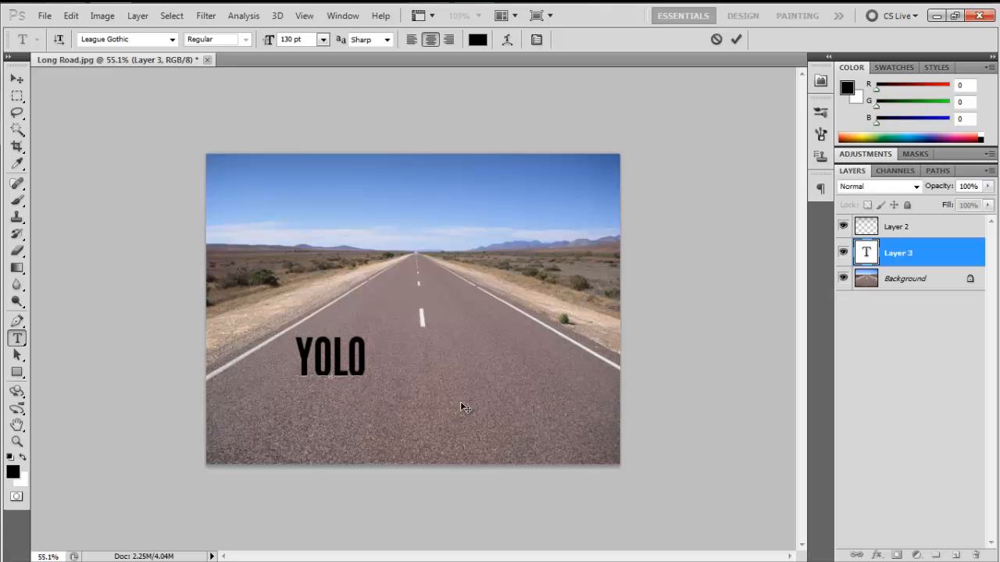
{"action": "mouse_move", "coordinate": [483, 58]}
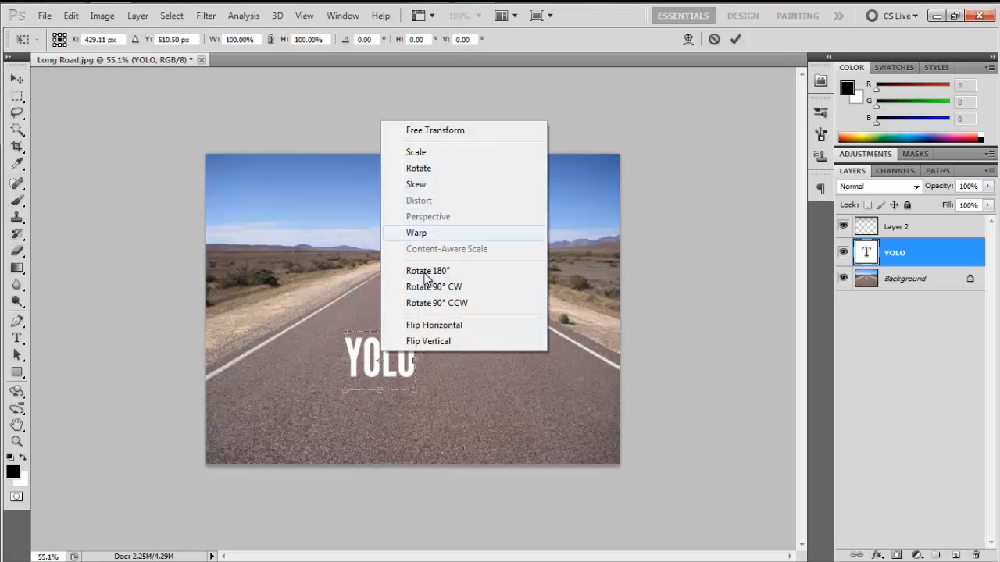
{"action": "mouse_move", "coordinate": [416, 184]}
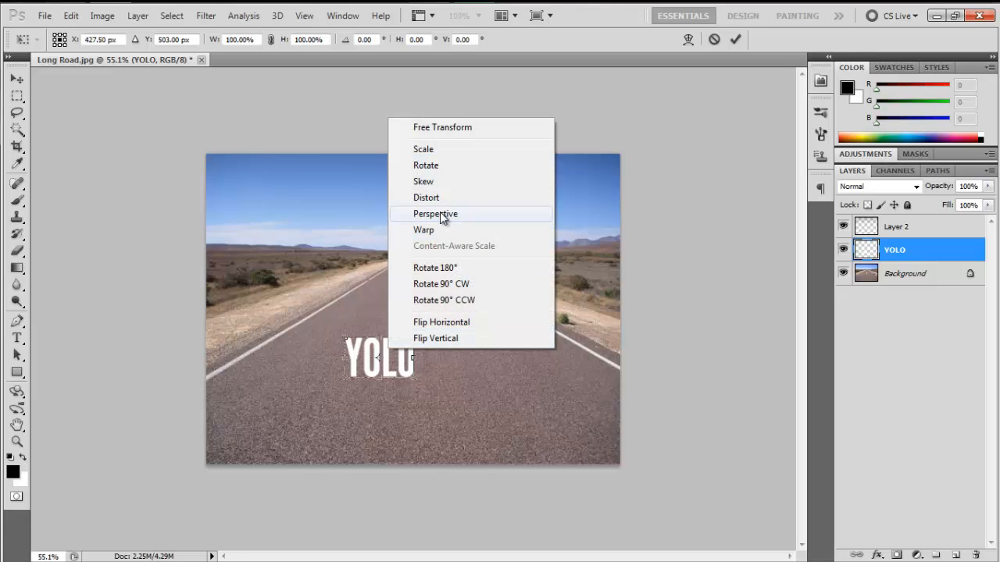
{"action": "mouse_move", "coordinate": [451, 221]}
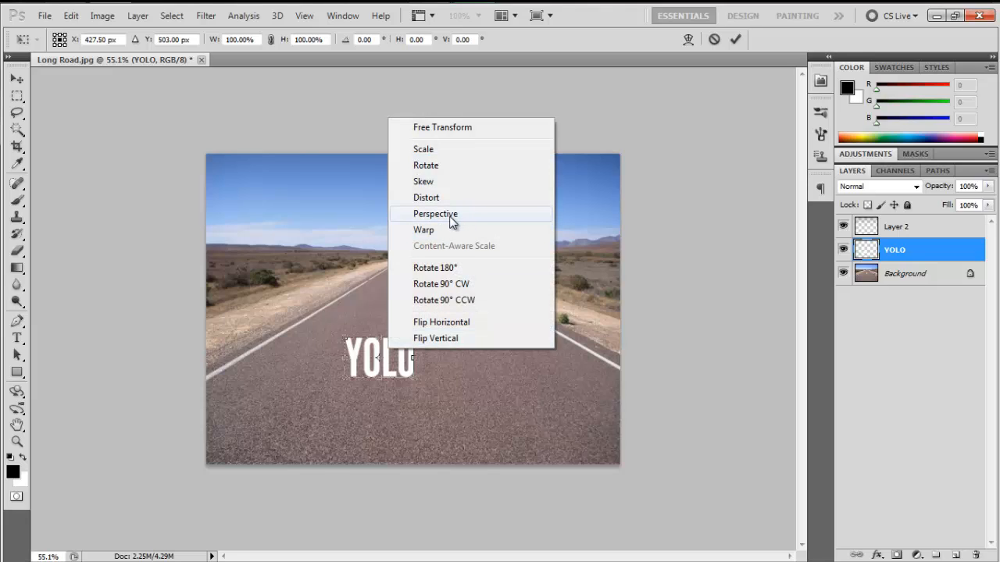